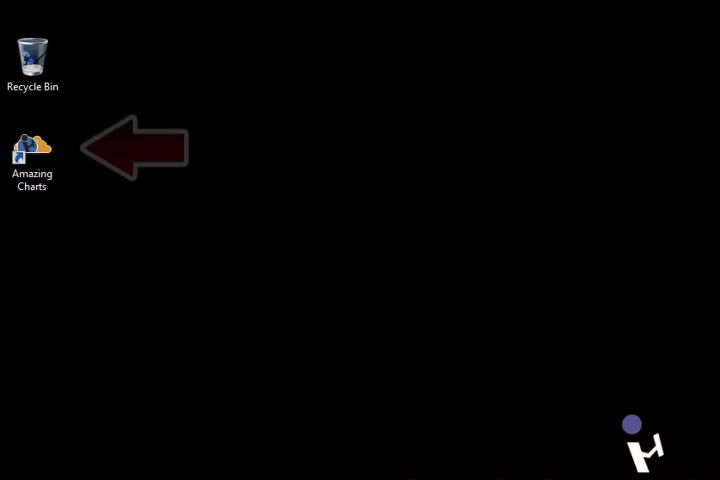
- Launch Amazing Charts from its desktop shortcut, raising the RemoteApp publisher trust prompt
click(32, 158)
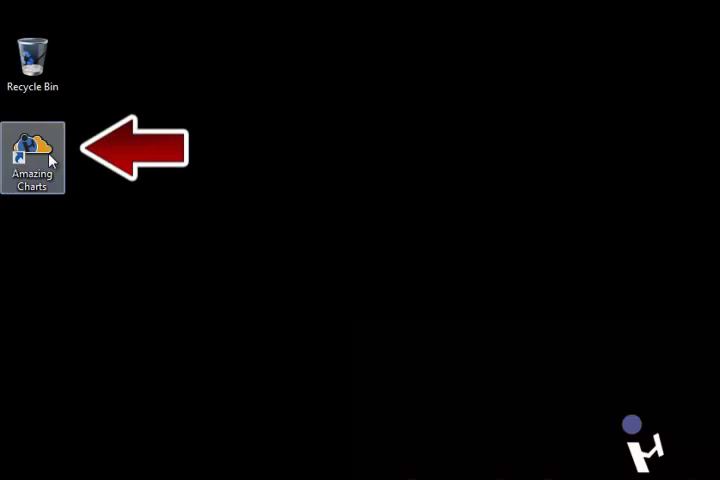
double_click(32, 150)
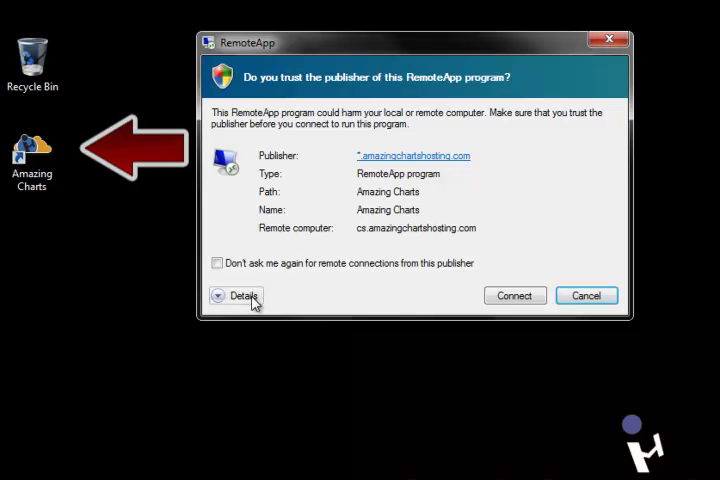
- Reveal the shared local resource details, then connect to the remote Amazing Charts program
click(236, 296)
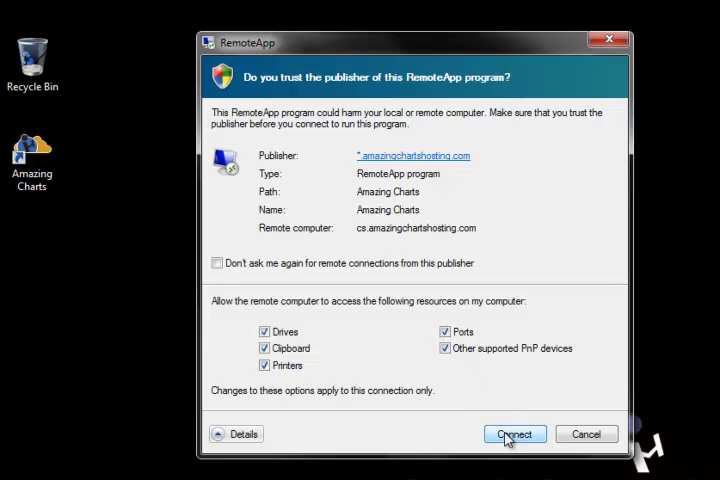
click(514, 434)
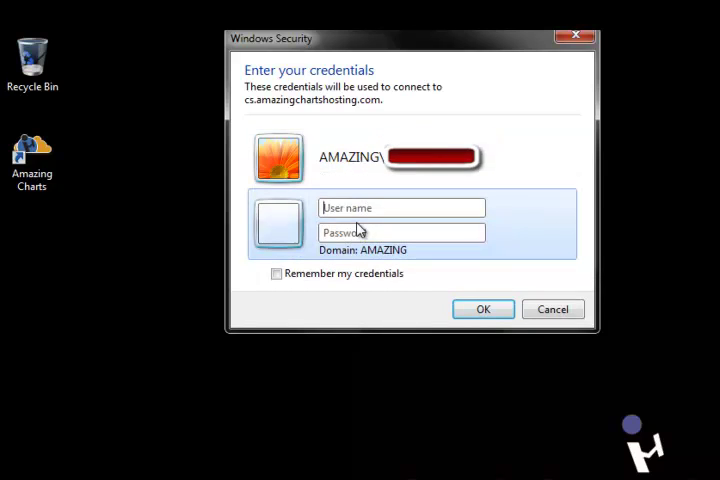
- Enter user name 'amazing' with its password and keep 'Remember my credentials' ticked
text(amazing\)
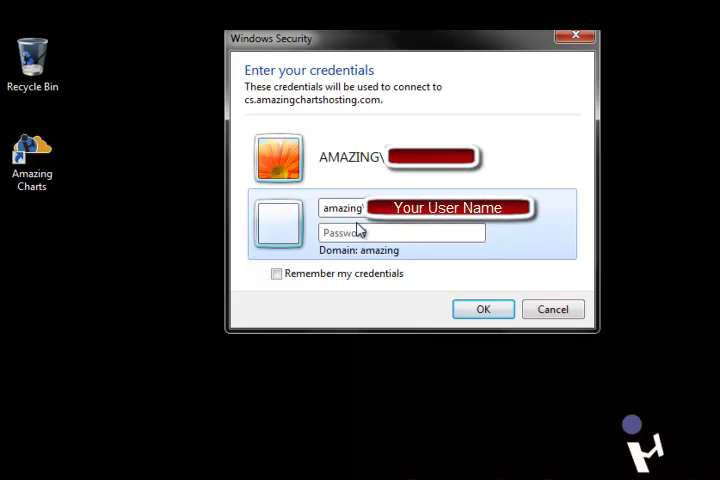
text(•)
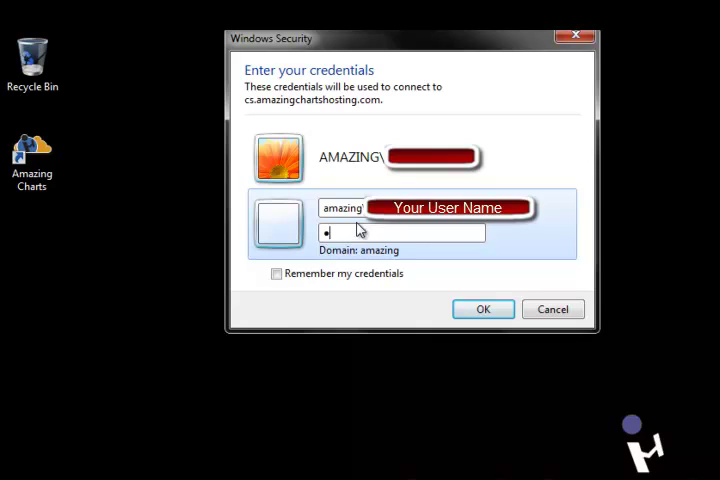
text(password)
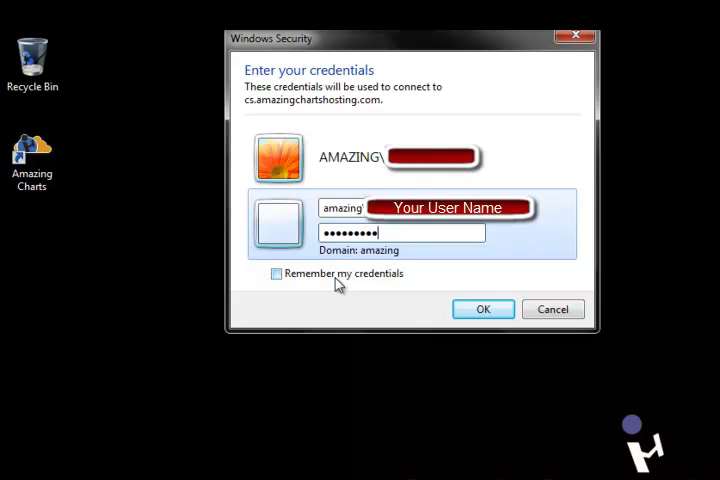
click(482, 308)
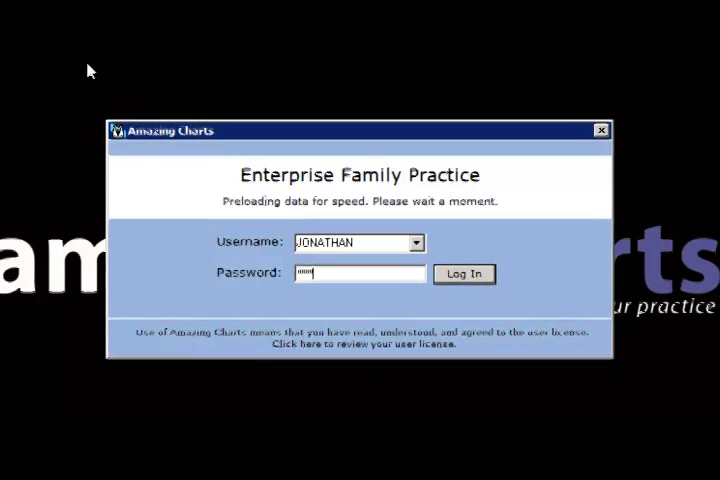
- Log in to Enterprise Family Practice, landing on the July 16, 2012 scheduling screen
click(464, 274)
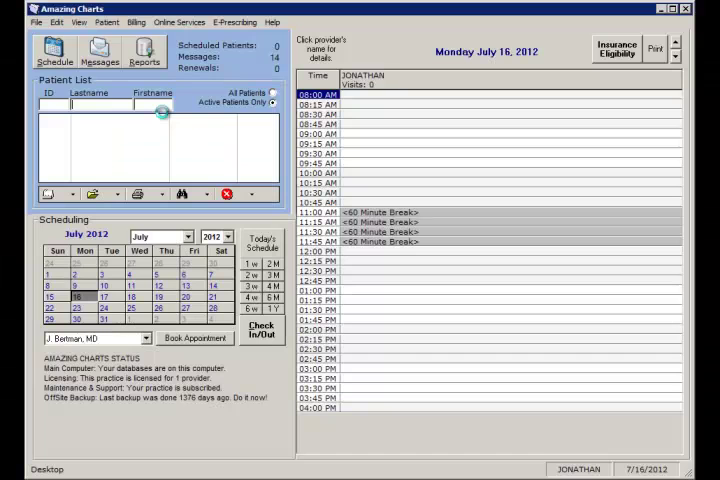